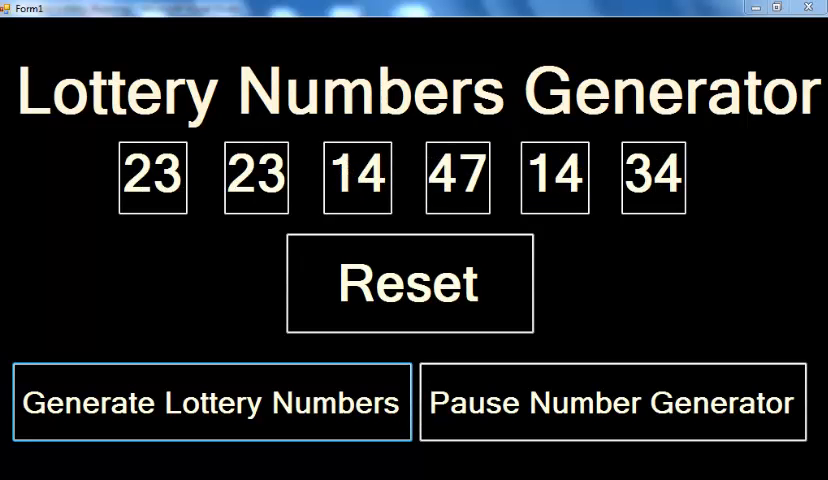
Step: Start the random number generation and then pause the changing numbers
click(212, 404)
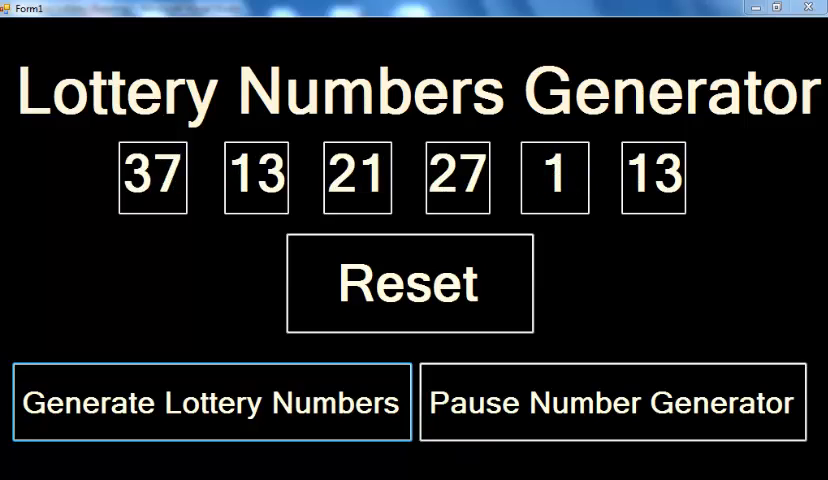
click(212, 404)
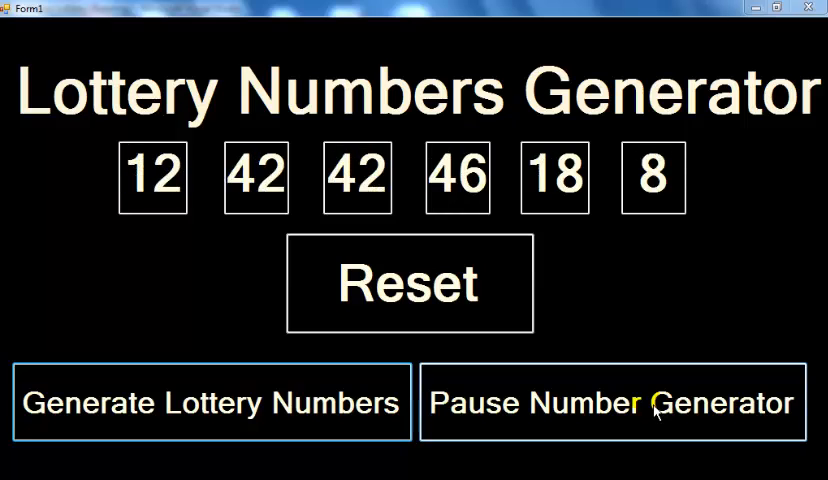
click(212, 404)
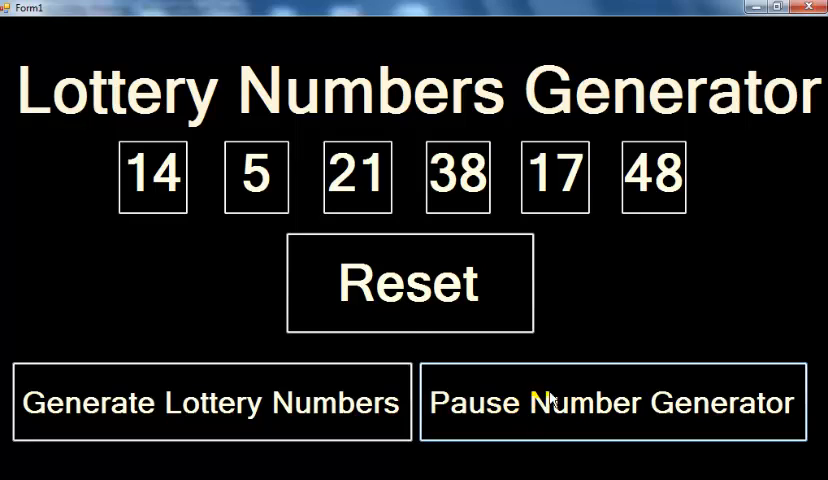
Step: Restart the generator, then reset so all six number boxes are cleared
click(408, 280)
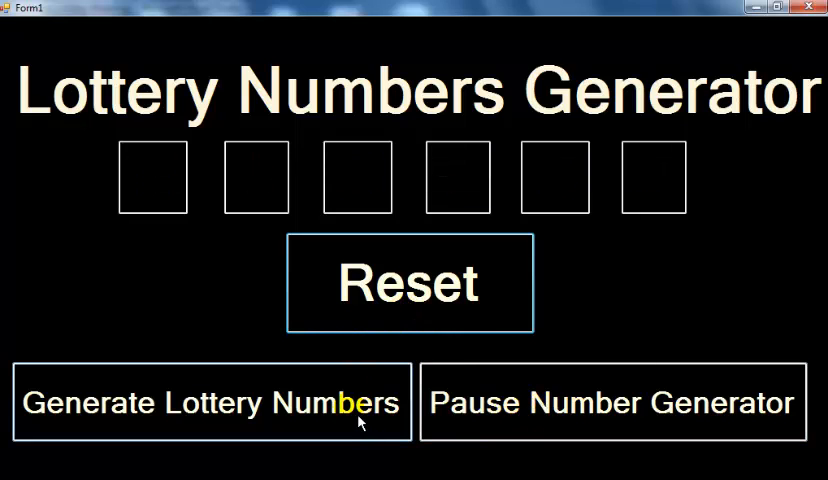
click(210, 404)
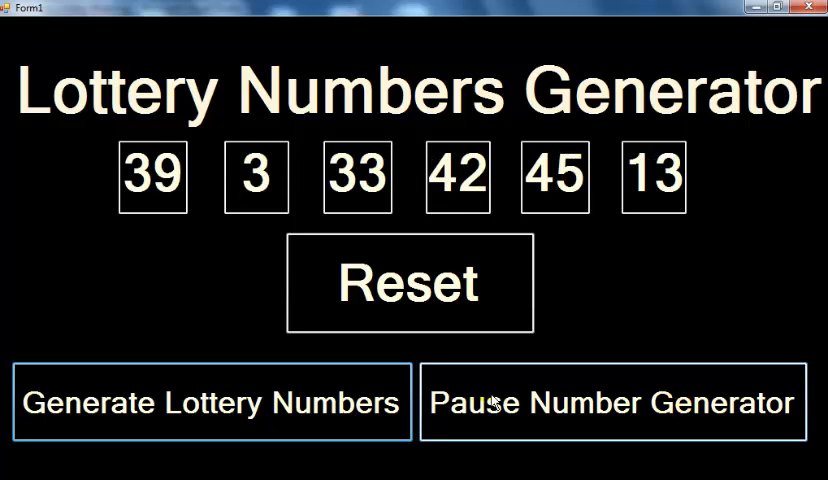
click(408, 280)
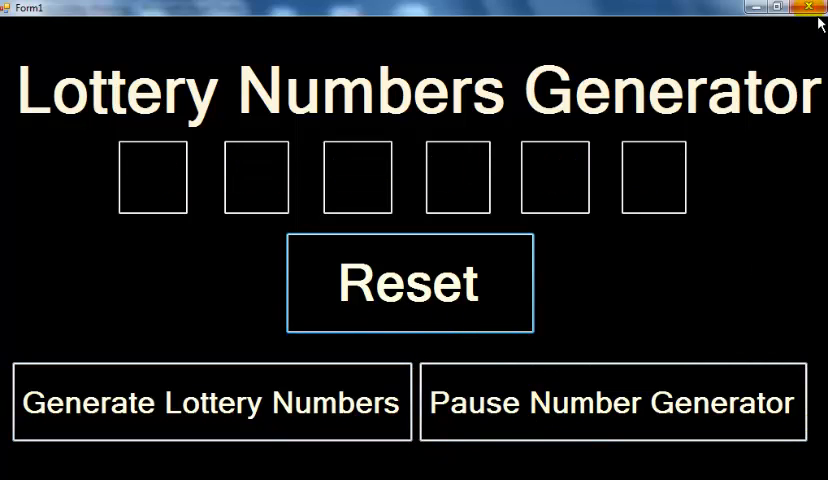
mouse_move(812, 8)
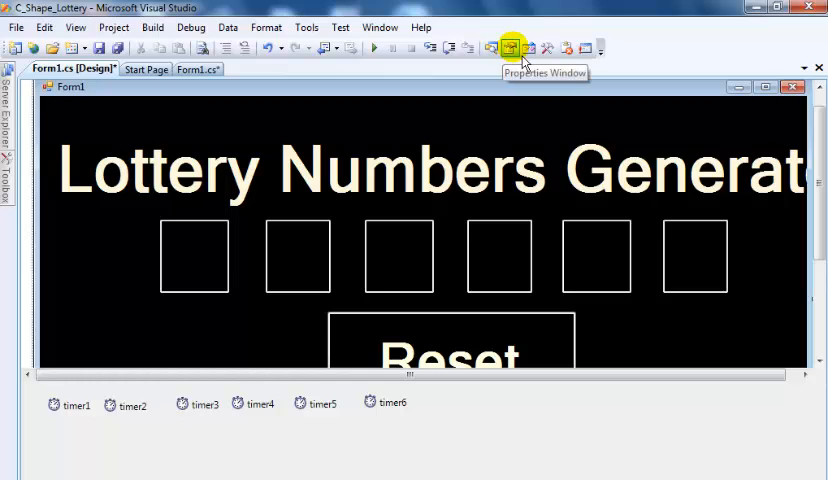
Step: Show the Properties panel and review the Interval values of timer1, timer2 and timer3
click(508, 48)
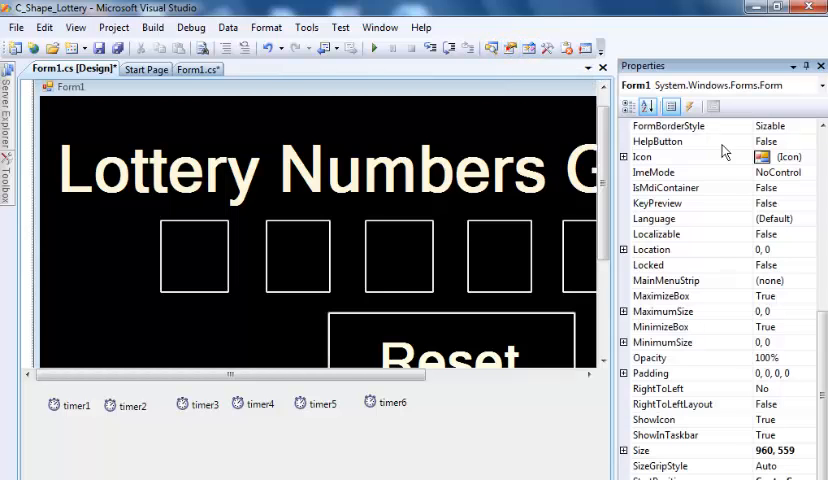
click(70, 404)
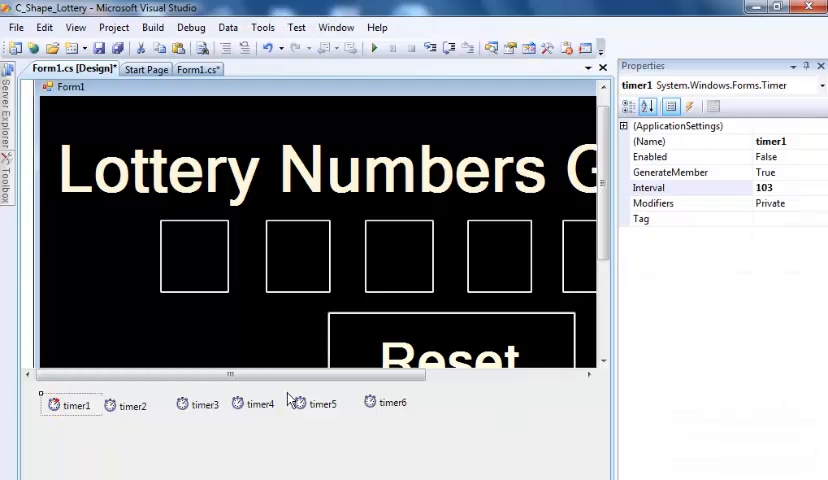
click(126, 404)
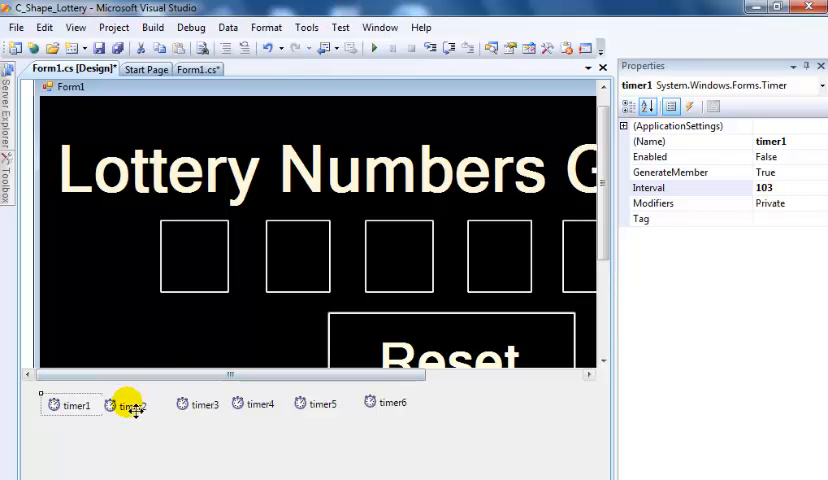
click(126, 404)
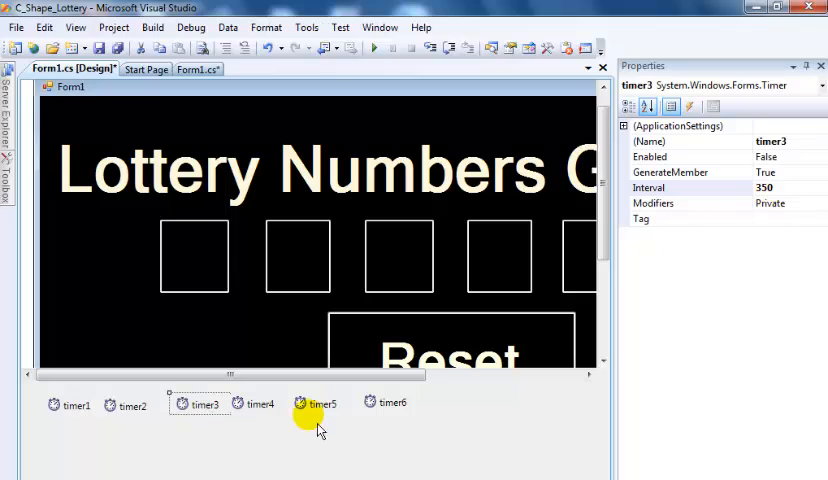
Step: Review the Interval values of timer4, timer5 and timer6, then select the first number box
click(258, 404)
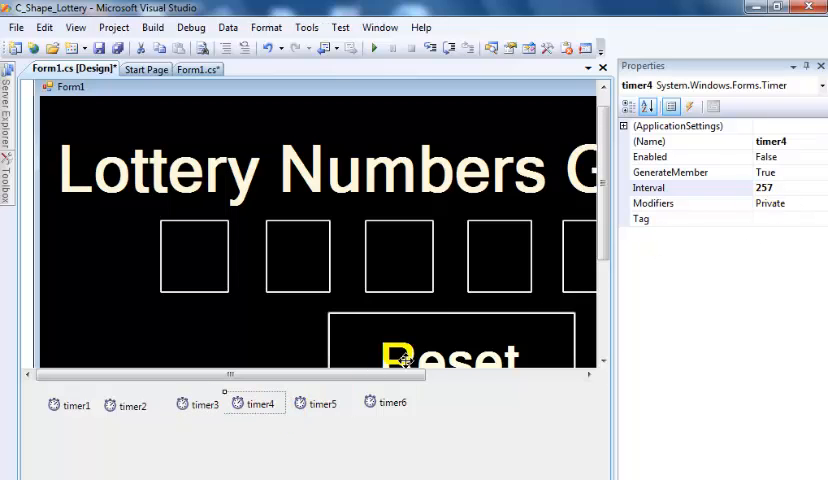
click(320, 402)
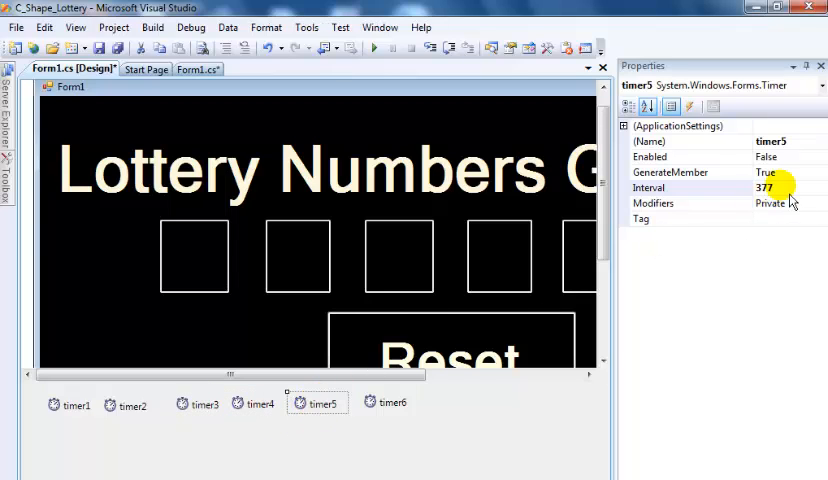
click(388, 400)
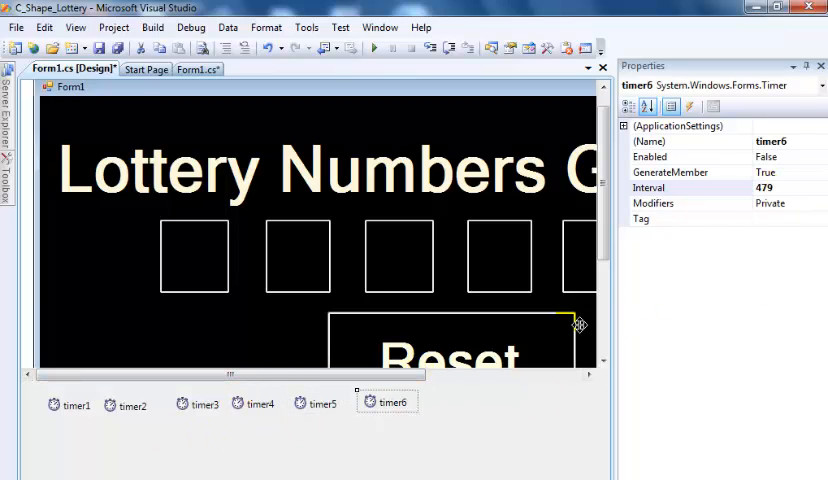
click(194, 256)
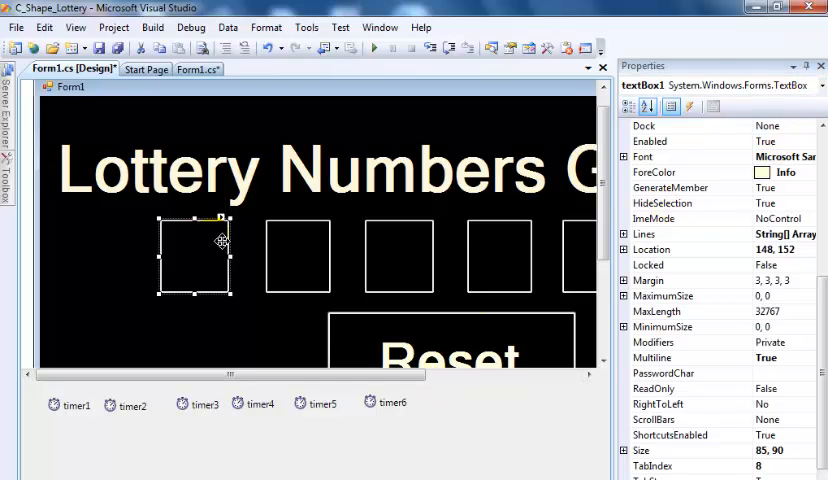
Step: Inspect the properties of the number boxes and a form button in the designer
click(652, 106)
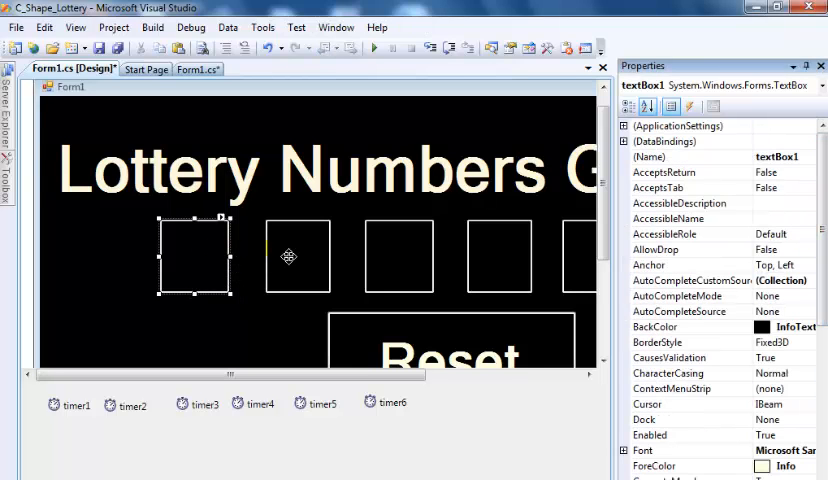
click(298, 256)
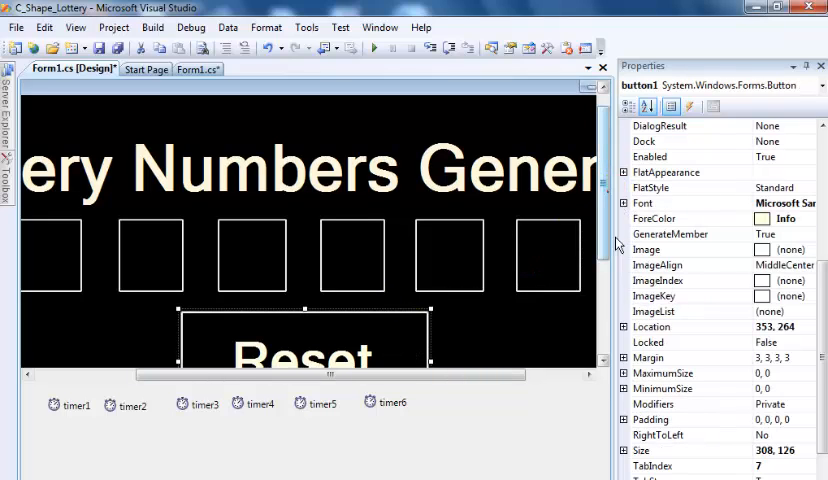
scroll(down, 3)
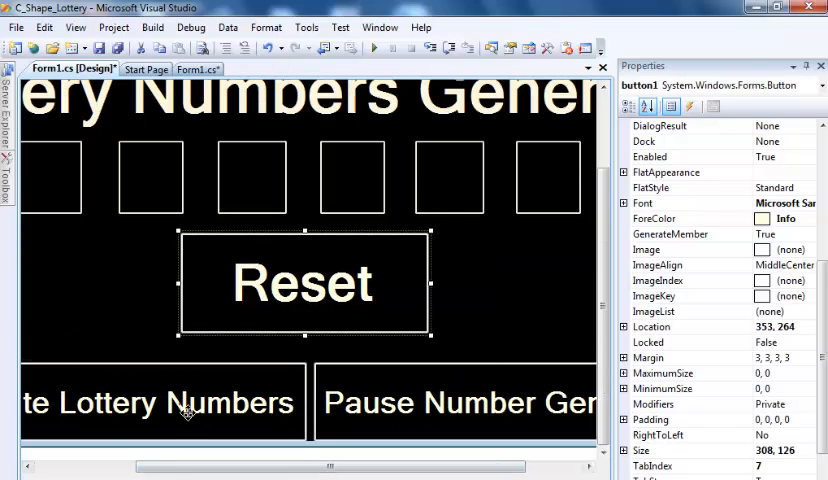
click(160, 402)
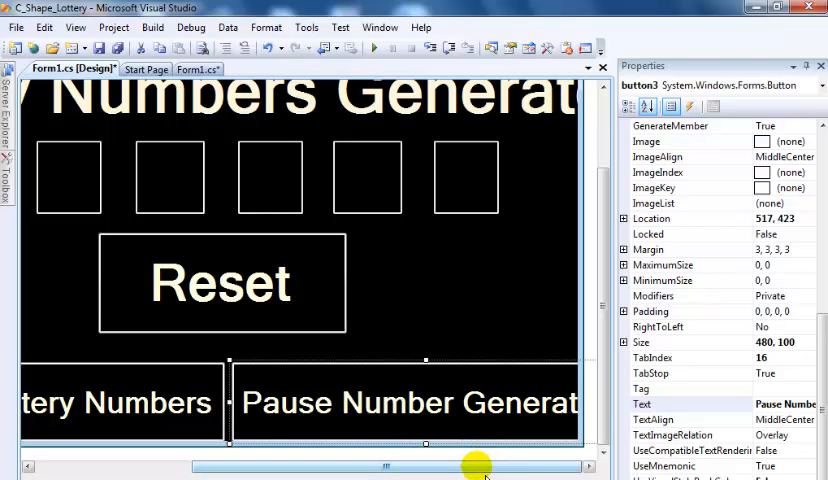
drag(476, 466, 196, 466)
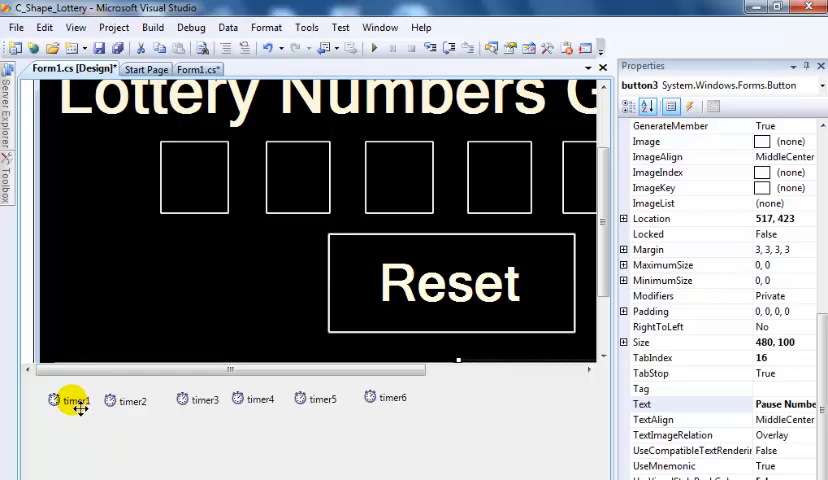
Step: Open the timer1_Tick handler code from the timer1 component
double_click(72, 398)
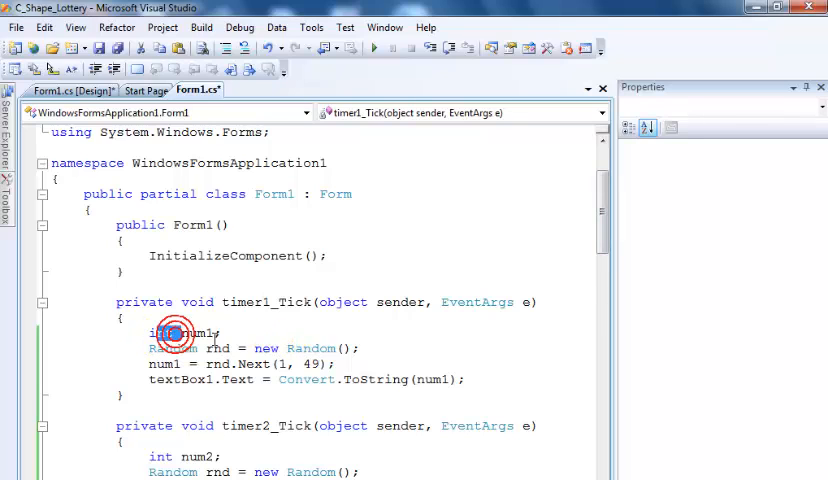
double_click(160, 332)
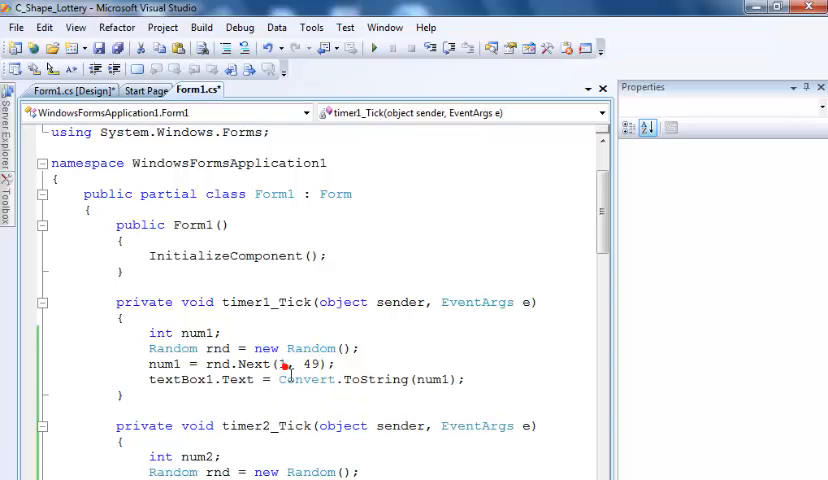
double_click(320, 364)
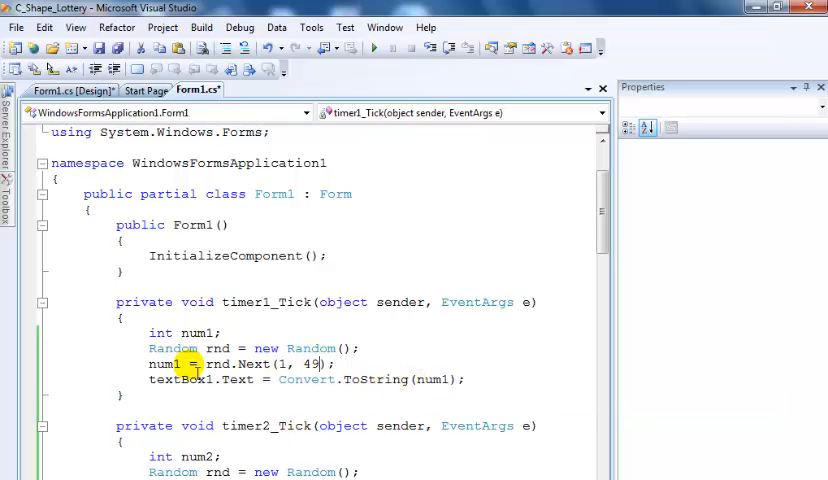
double_click(160, 362)
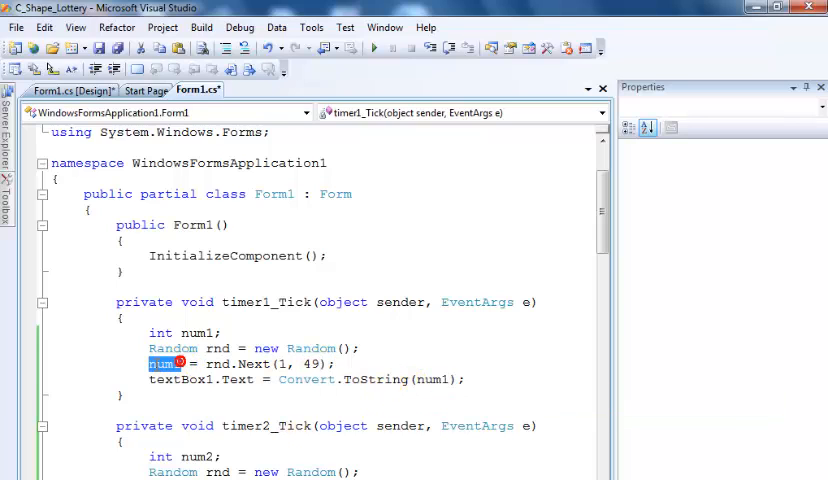
mouse_move(448, 380)
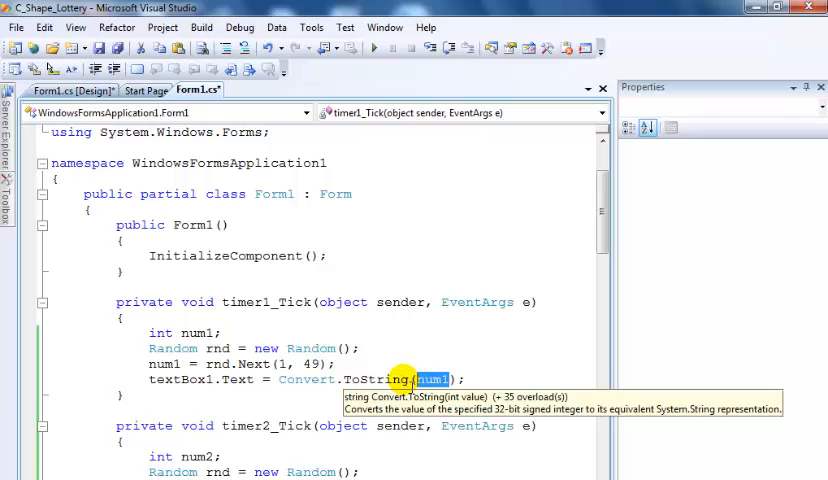
mouse_move(376, 390)
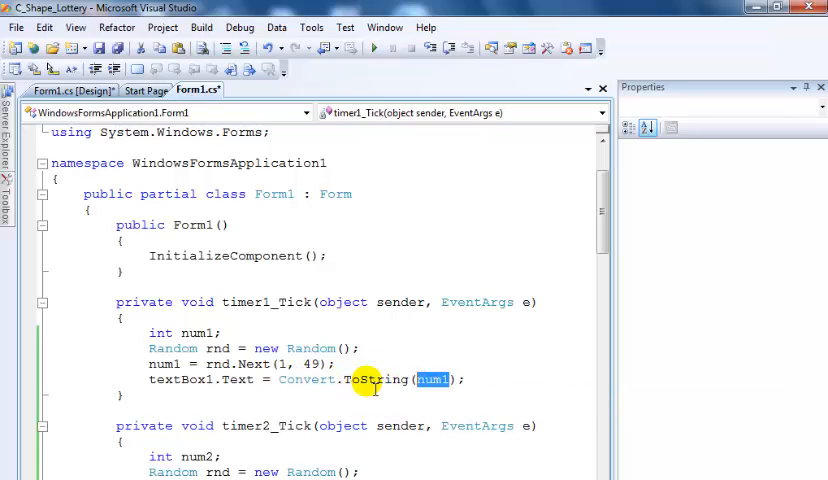
mouse_move(236, 380)
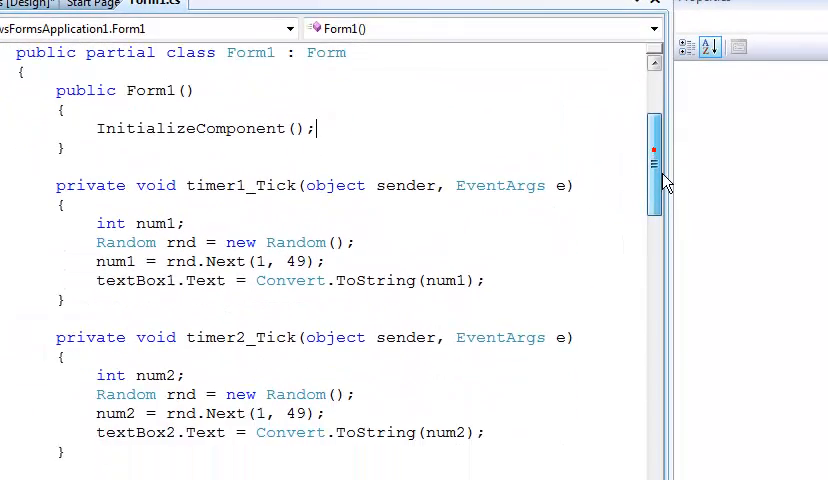
scroll(down, 3)
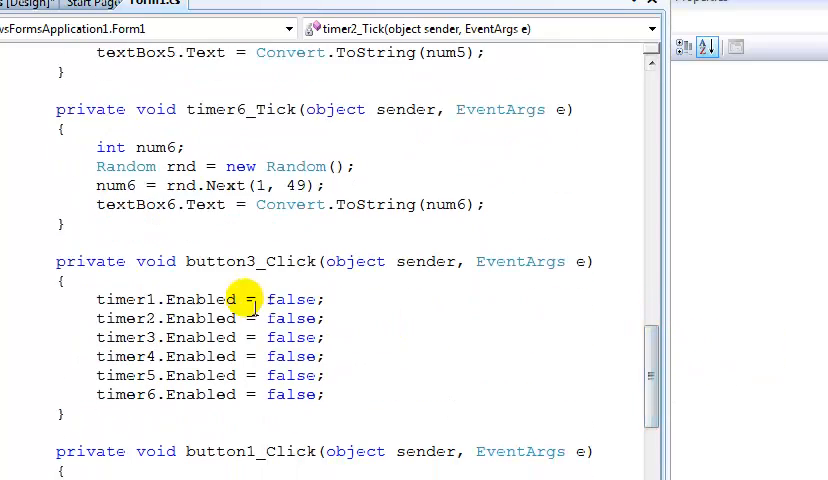
drag(248, 300, 310, 356)
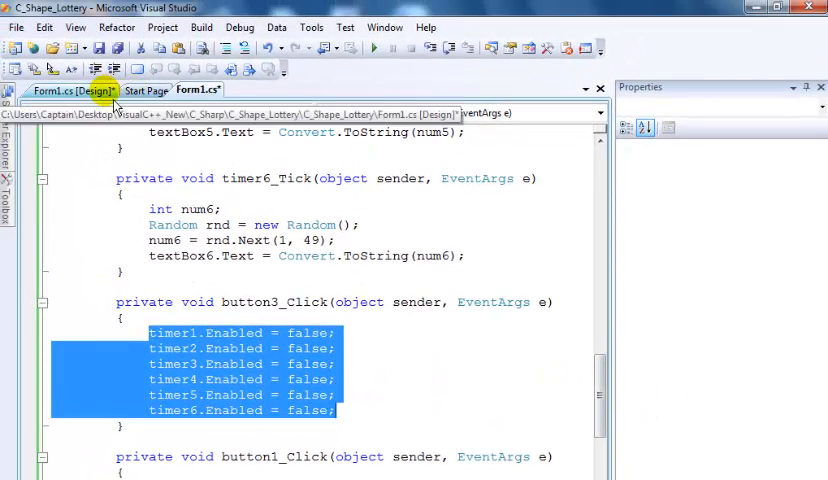
click(76, 68)
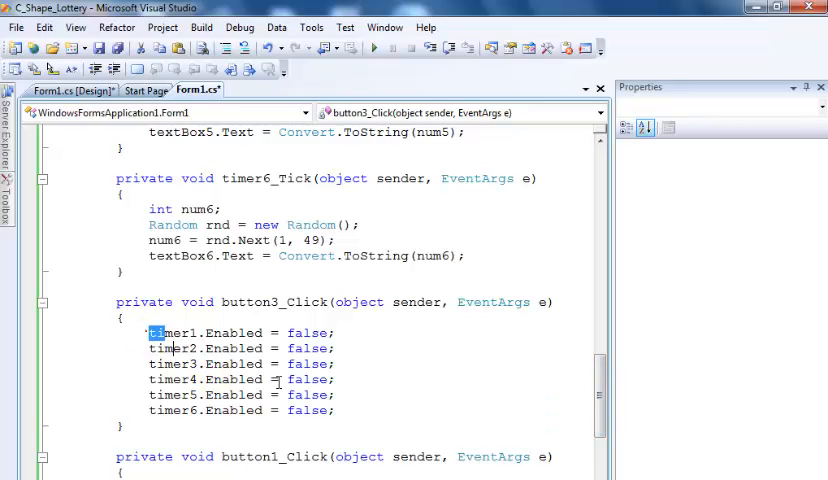
drag(152, 332, 336, 410)
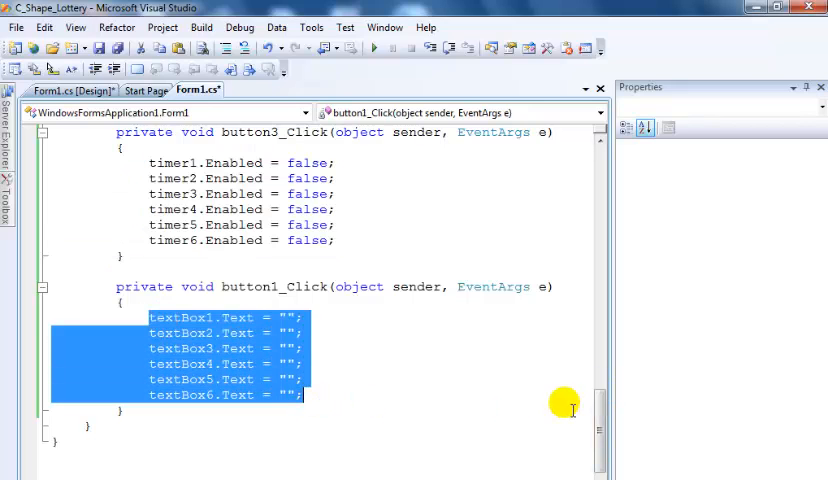
scroll(down, 3)
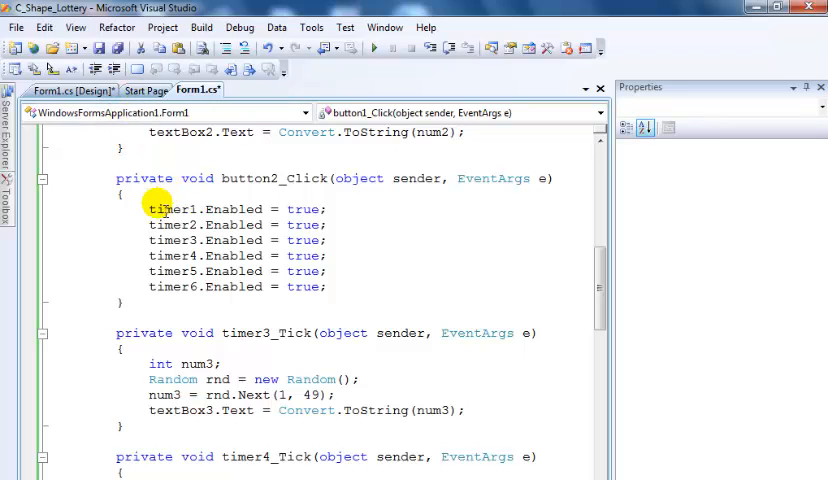
Step: Review the six timer-enabling lines in button2_Click and scroll back to the top of Form1.cs
drag(148, 208, 330, 288)
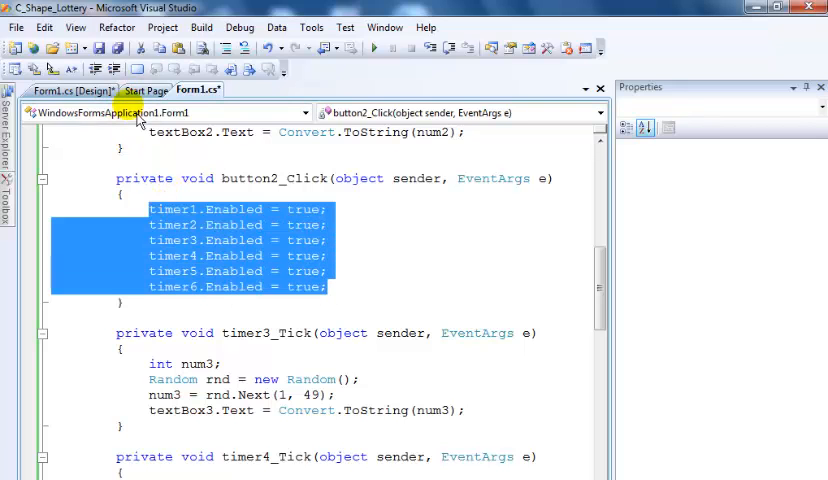
click(82, 90)
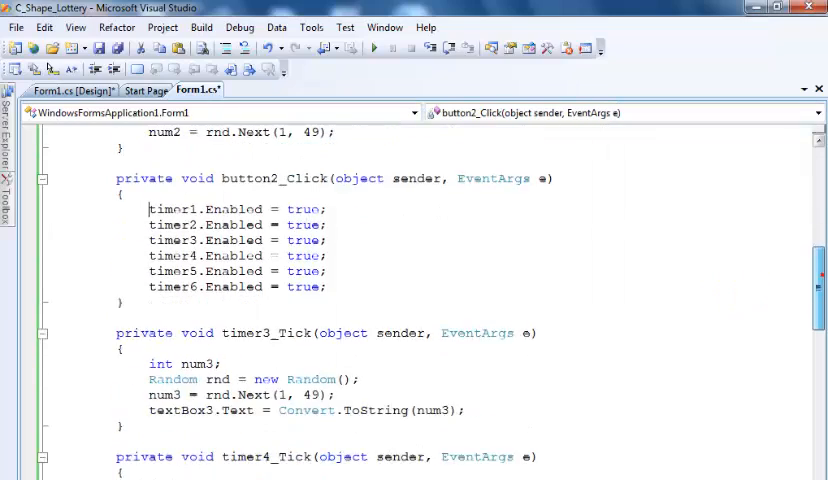
scroll(down, 3)
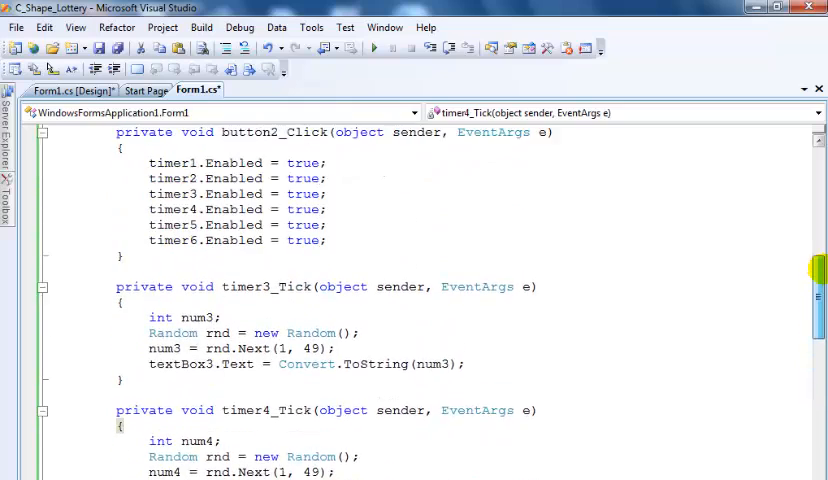
scroll(up, 3)
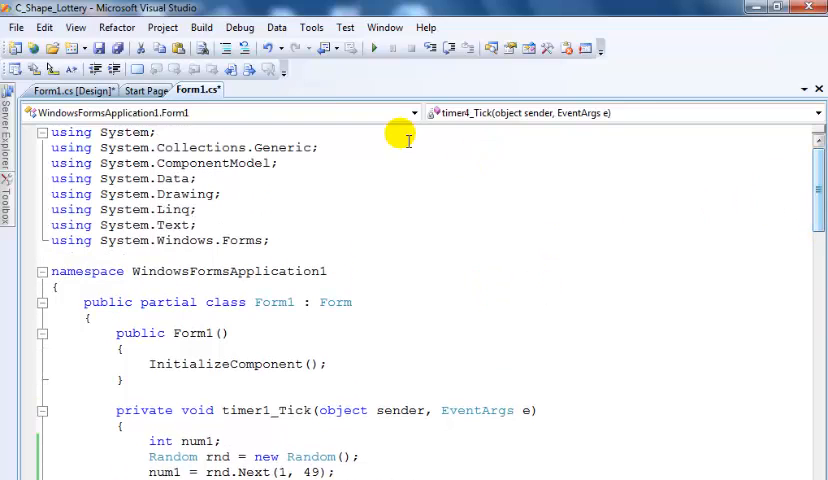
mouse_move(408, 332)
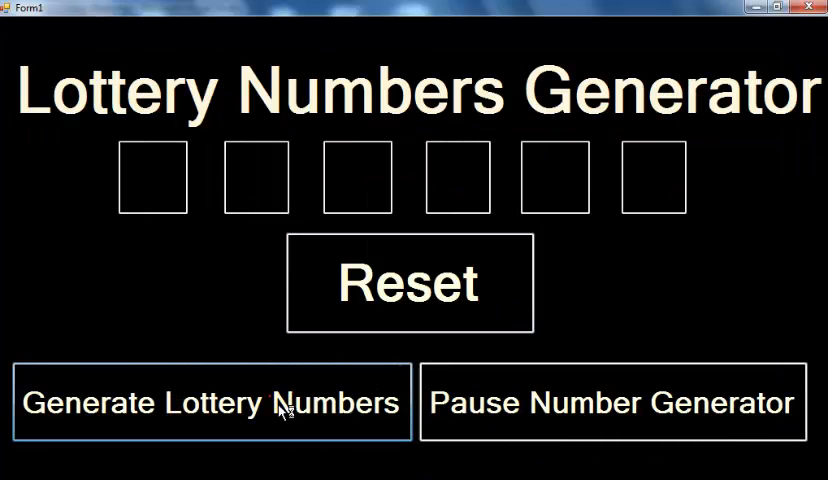
Step: Generate several new sets of random lottery numbers and pause the generator
click(212, 402)
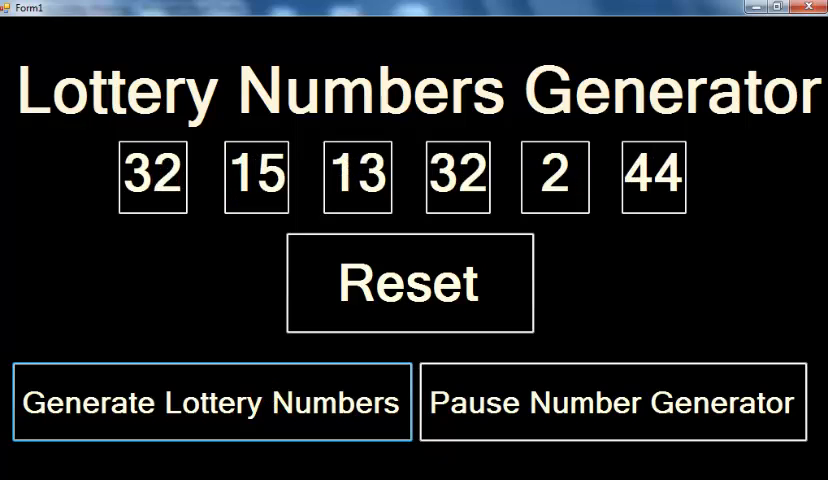
click(212, 404)
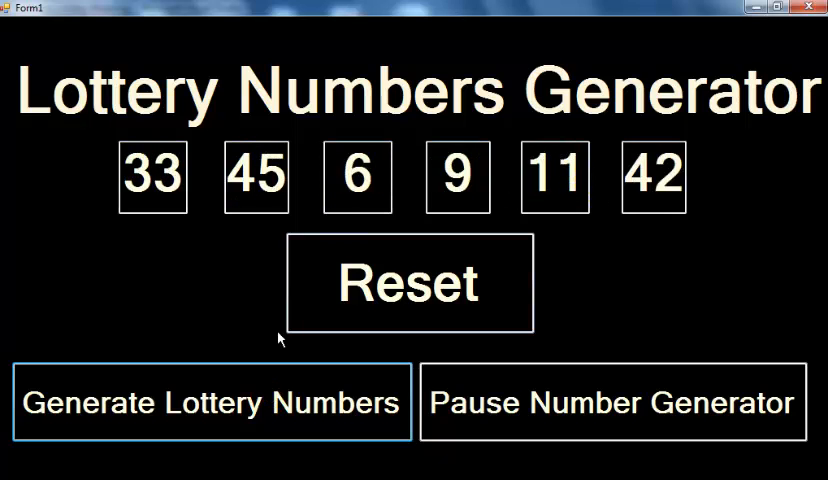
click(210, 402)
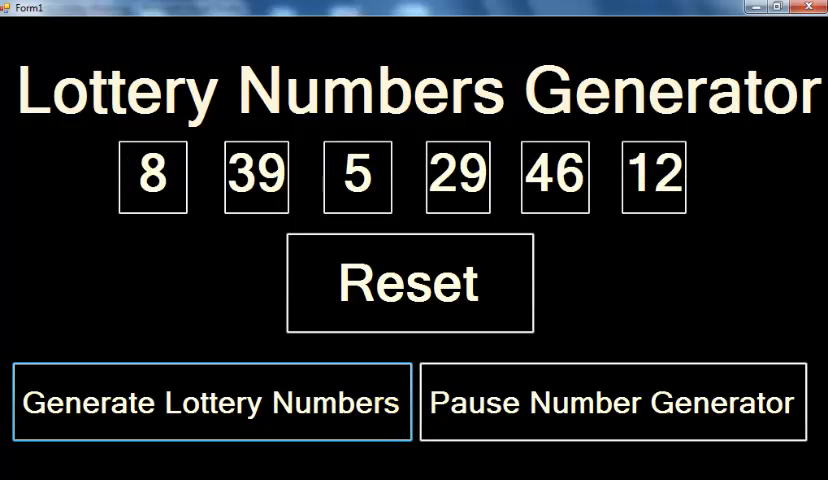
click(612, 404)
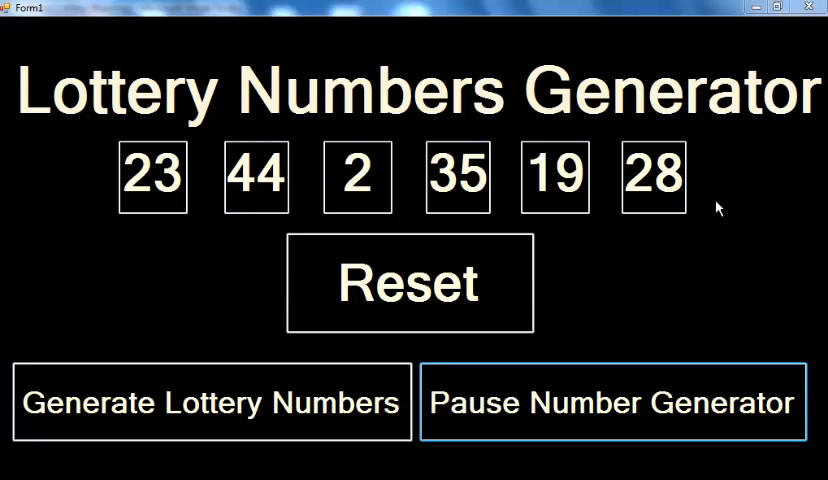
Step: Clear the six boxes, then generate a fresh set of six random numbers
click(410, 280)
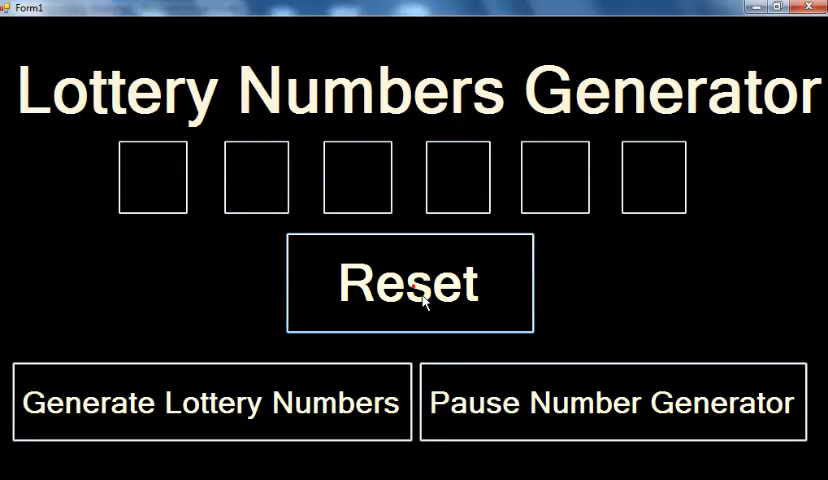
click(210, 404)
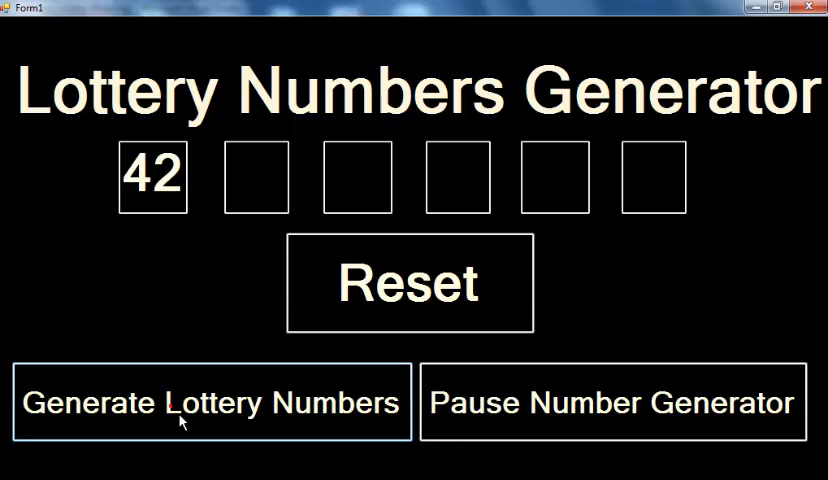
click(408, 282)
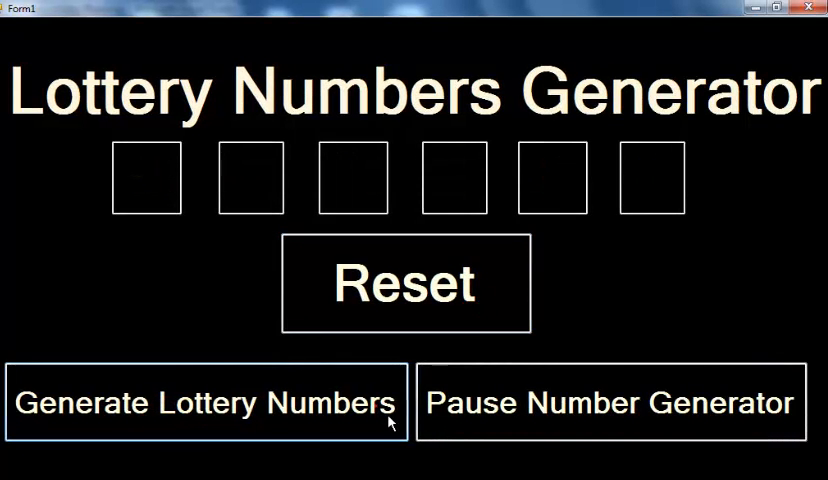
click(204, 404)
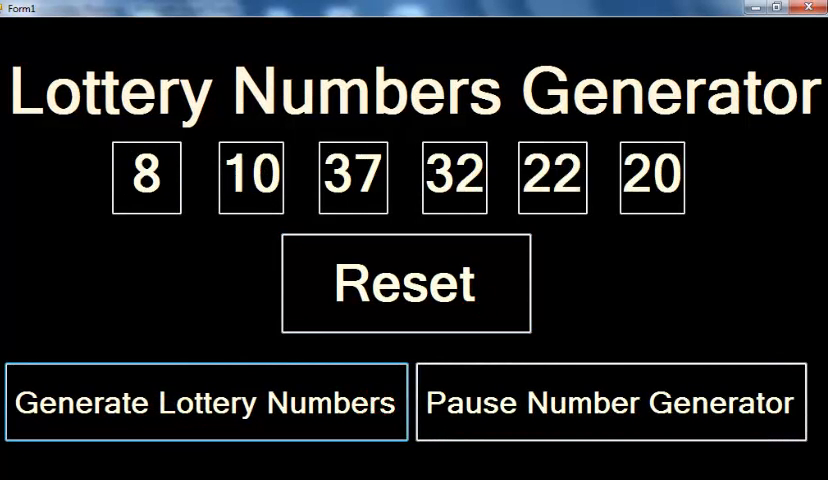